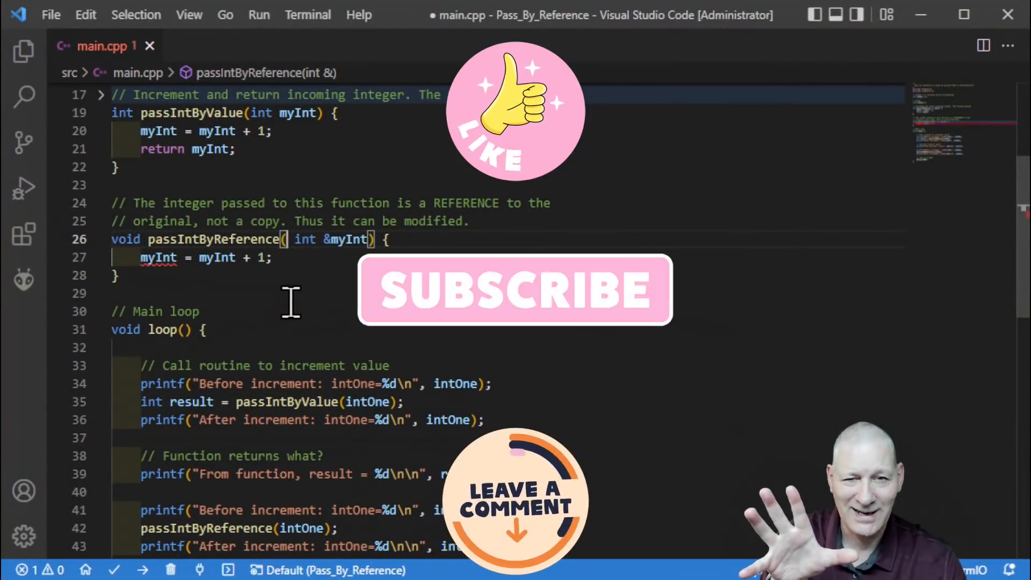
Step: Save main.cpp with the int-reference version of passIntByReference, clearing its error
key("ctrl+s")
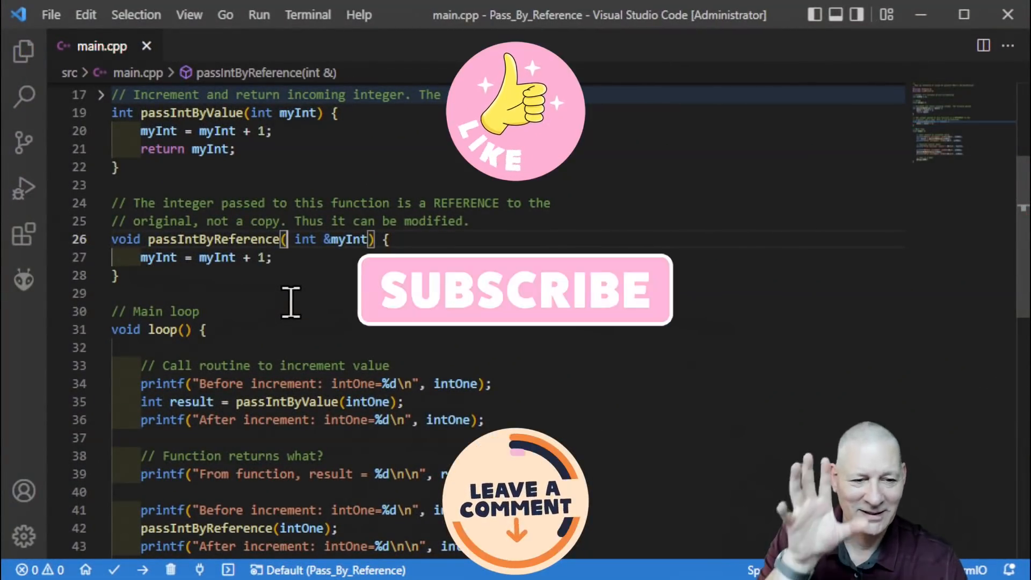